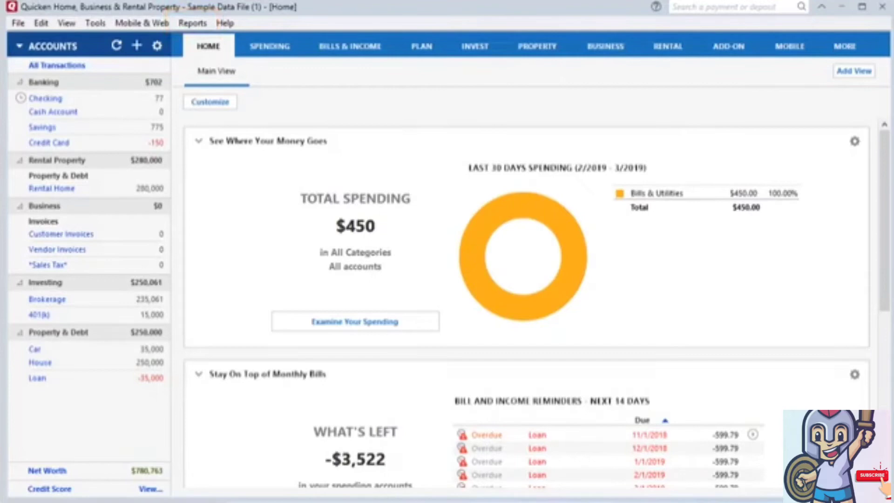
Step: Browse the Reports menu and display the monthly budget graph of personal expense categories
{"action": "left_click", "coordinate": [192, 23]}
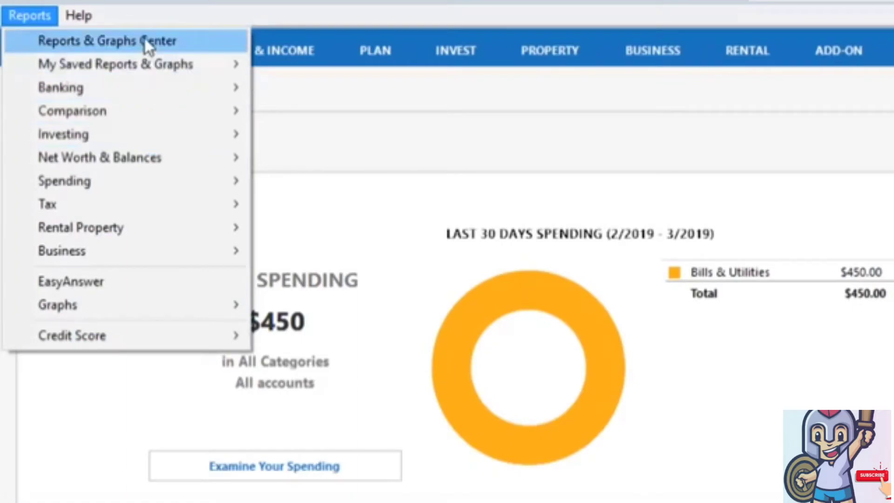
{"action": "left_click", "coordinate": [108, 40]}
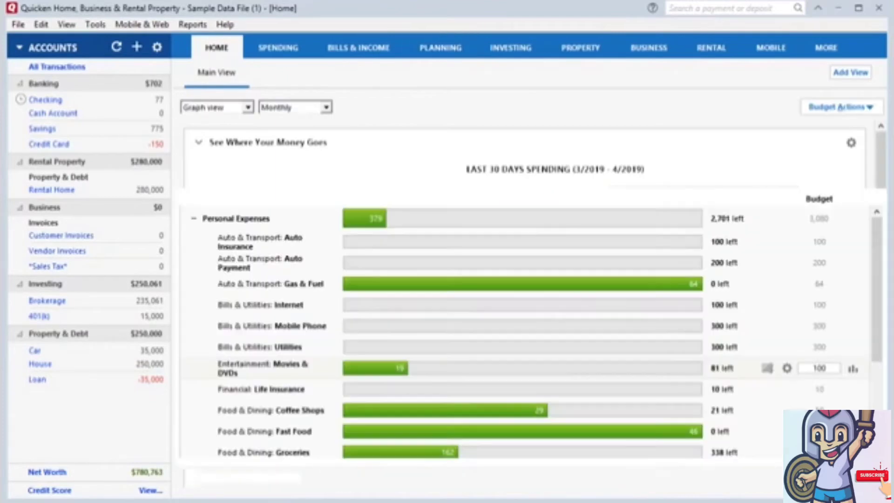
Step: Show the February 2019 budget: $379 spent of $3,080, and point out Budget Actions
{"action": "left_click", "coordinate": [439, 47]}
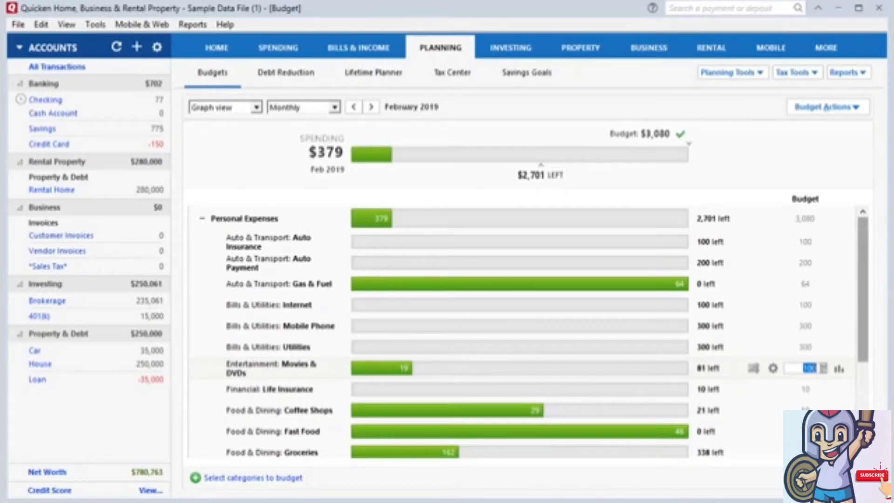
{"action": "scroll", "scroll_direction": "down", "scroll_amount": 3}
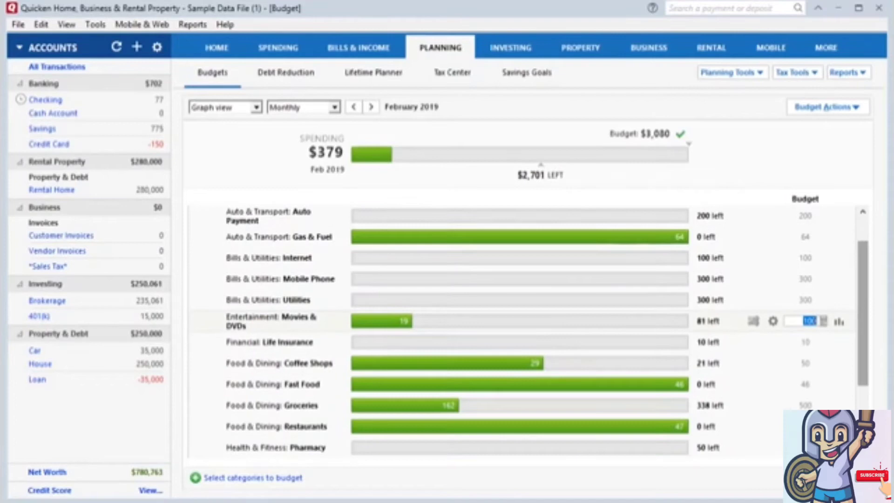
{"action": "scroll", "scroll_direction": "down", "scroll_amount": 3}
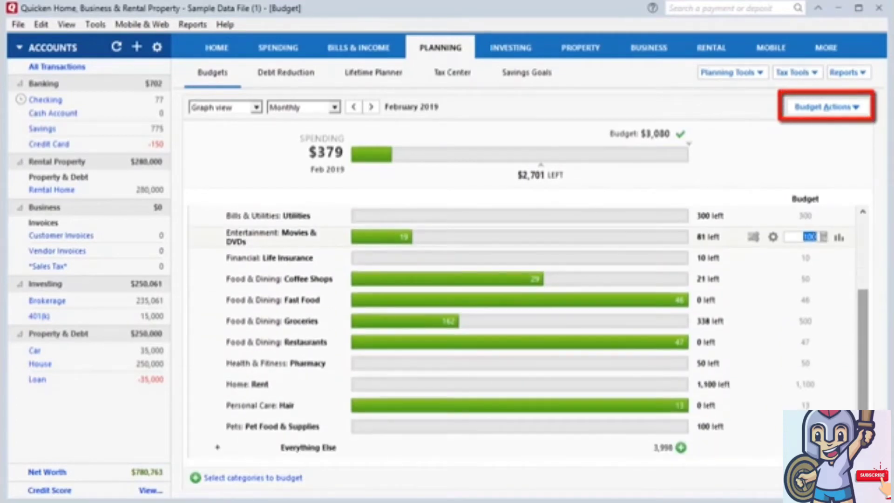
{"action": "left_click", "coordinate": [826, 107]}
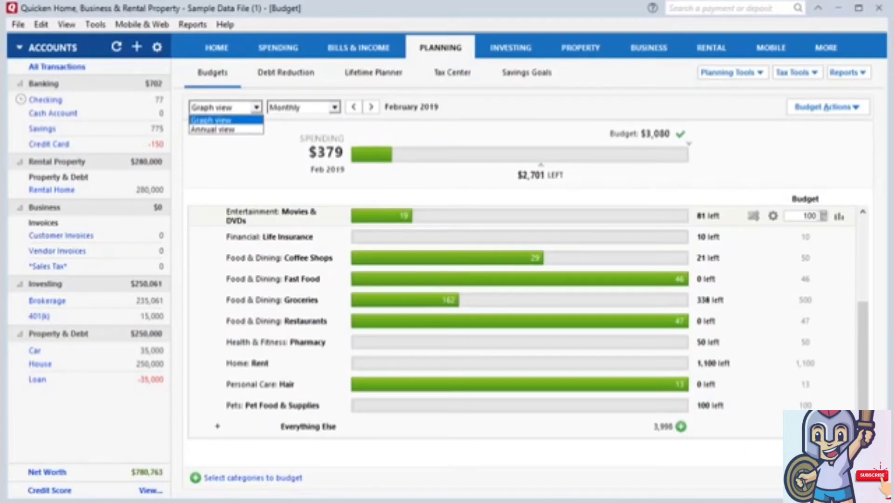
Step: Keep the budget in Graph view and return to Home showing $150 spent in 30 days
{"action": "left_click", "coordinate": [210, 119]}
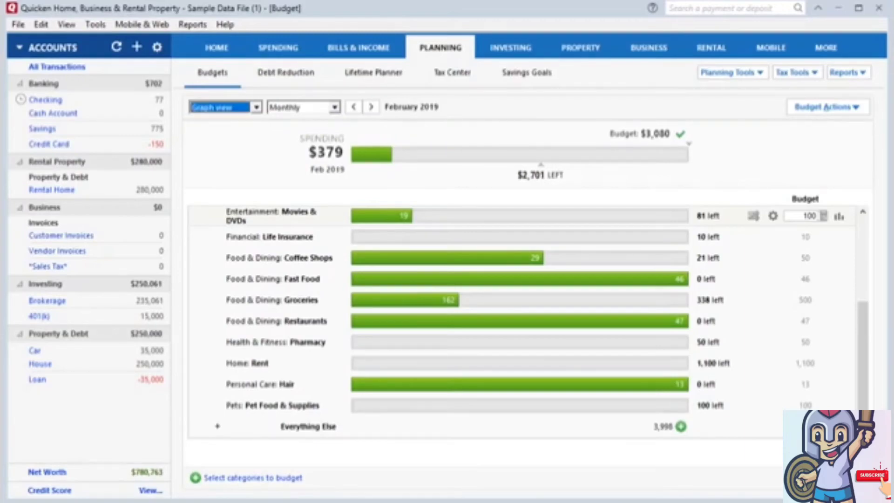
{"action": "left_click", "coordinate": [217, 47]}
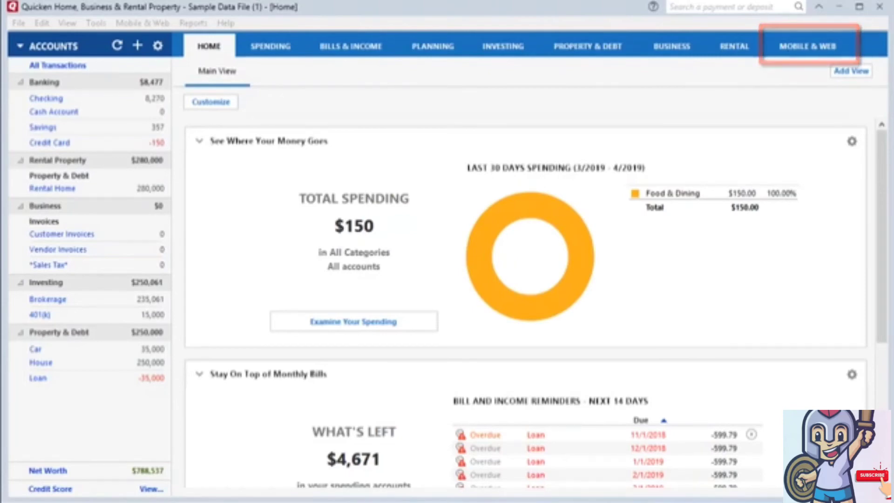
{"action": "mouse_move", "coordinate": [807, 49]}
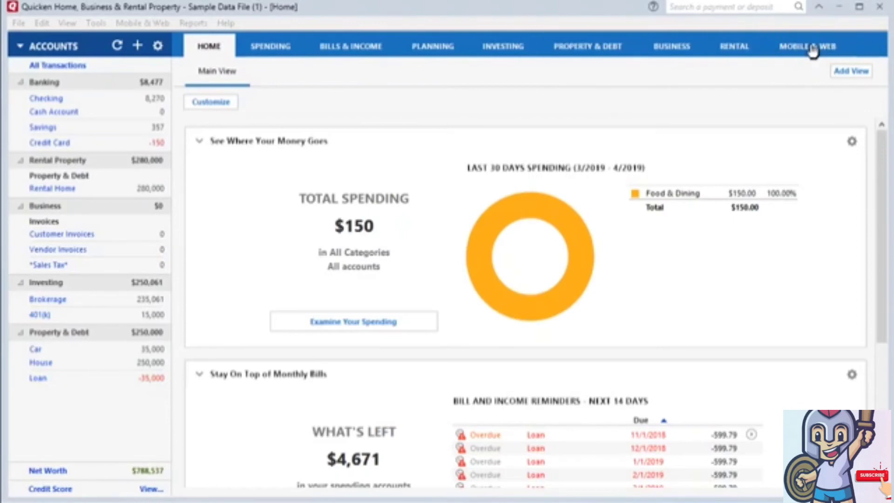
Step: Open Mobile & Web and bring up Add Account Settings listing six accounts
{"action": "left_click", "coordinate": [806, 46]}
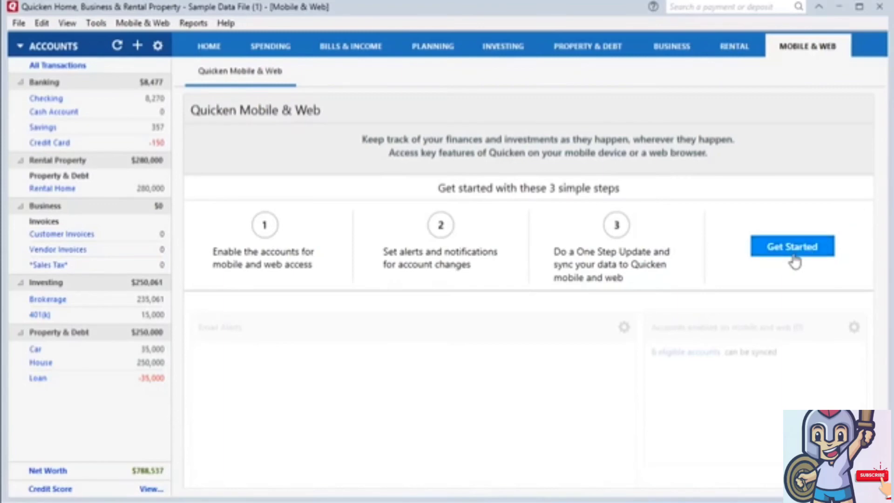
{"action": "left_click", "coordinate": [792, 246]}
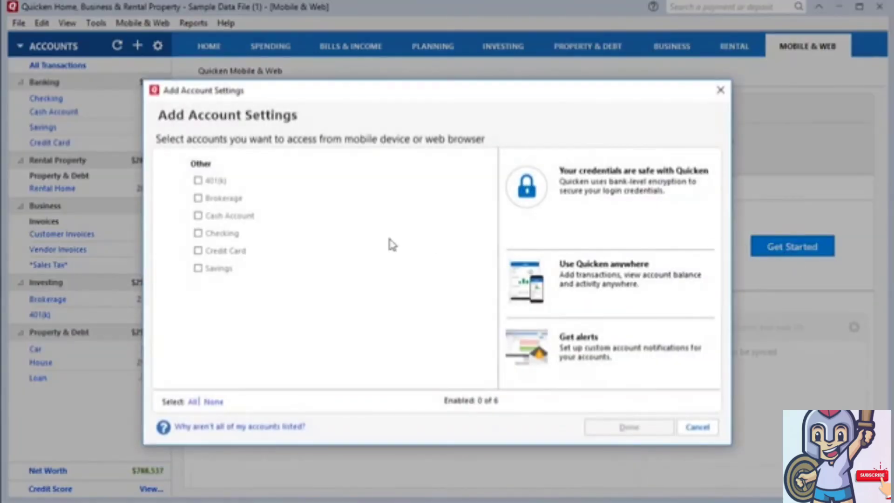
Step: Enable only the Checking account for mobile and web access and confirm
{"action": "left_click", "coordinate": [199, 233]}
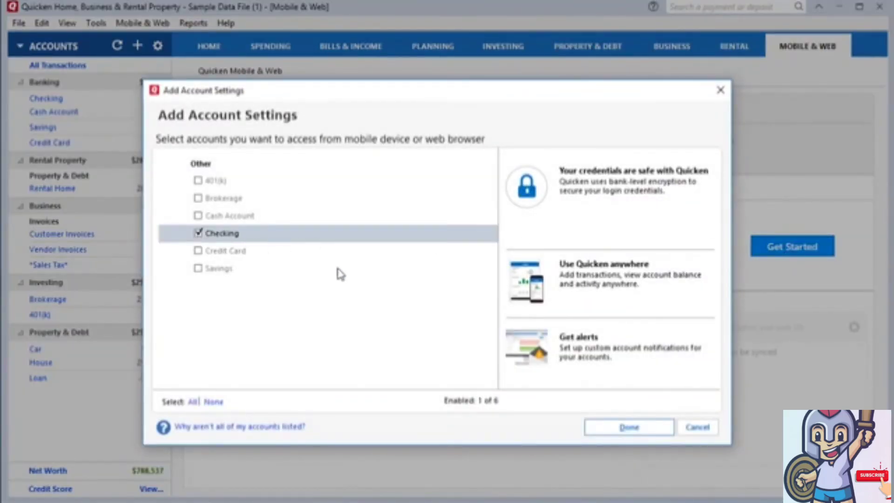
{"action": "mouse_move", "coordinate": [378, 280]}
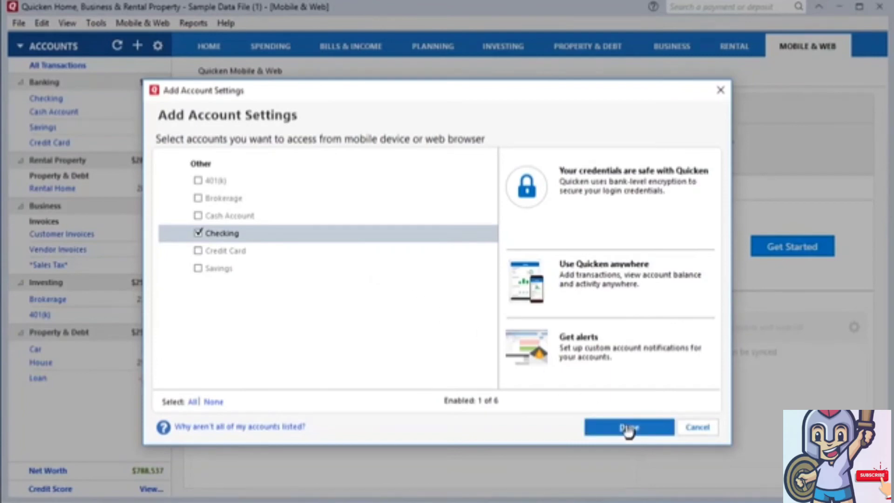
{"action": "left_click", "coordinate": [628, 427]}
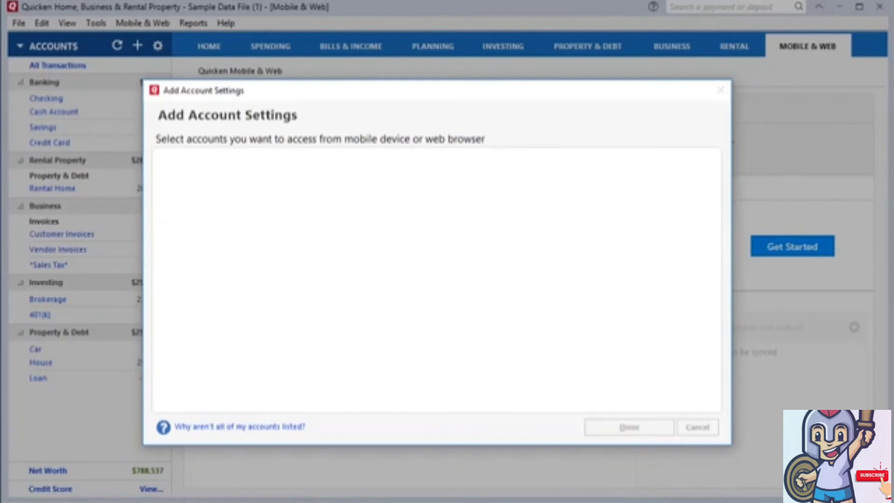
Step: Close the setup dialog and view the synced Mobile & Web page with Sync Now
{"action": "left_click", "coordinate": [628, 427]}
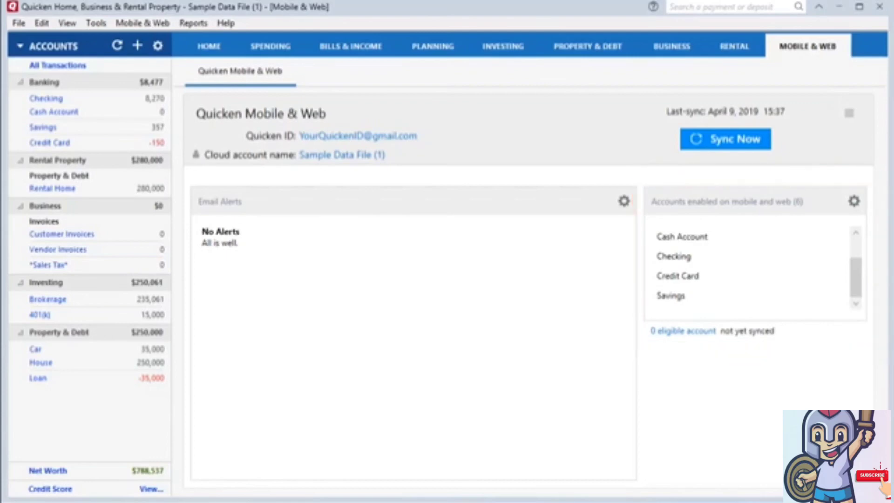
{"action": "left_click", "coordinate": [725, 138]}
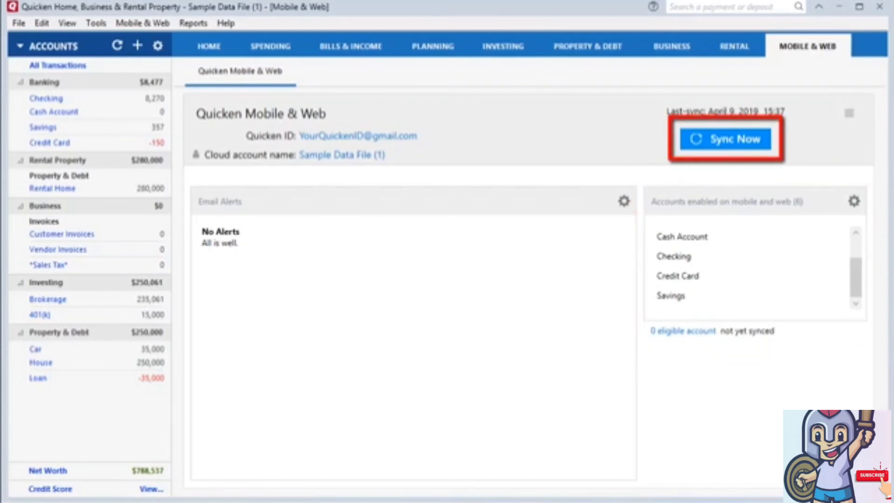